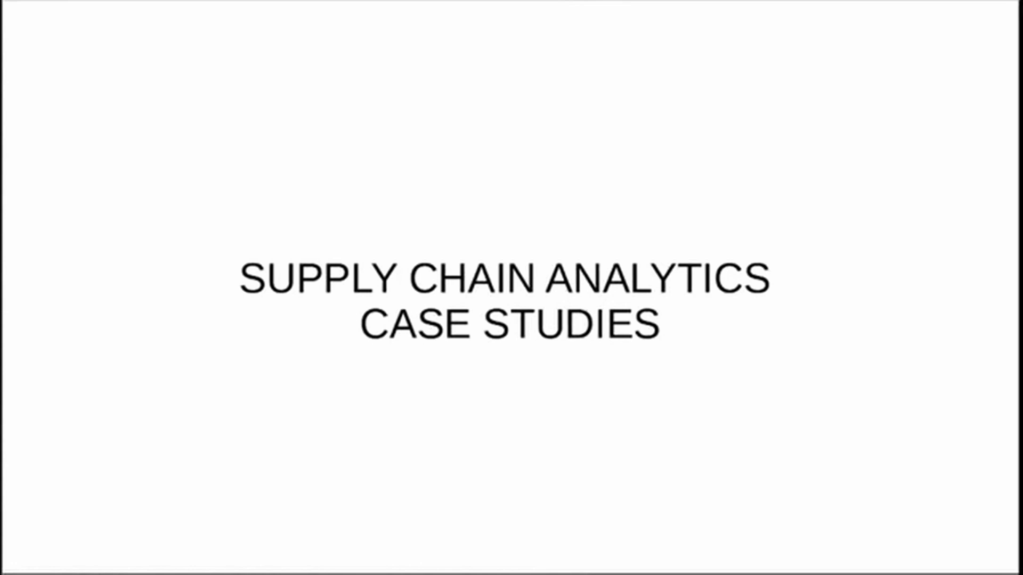
key("Right")
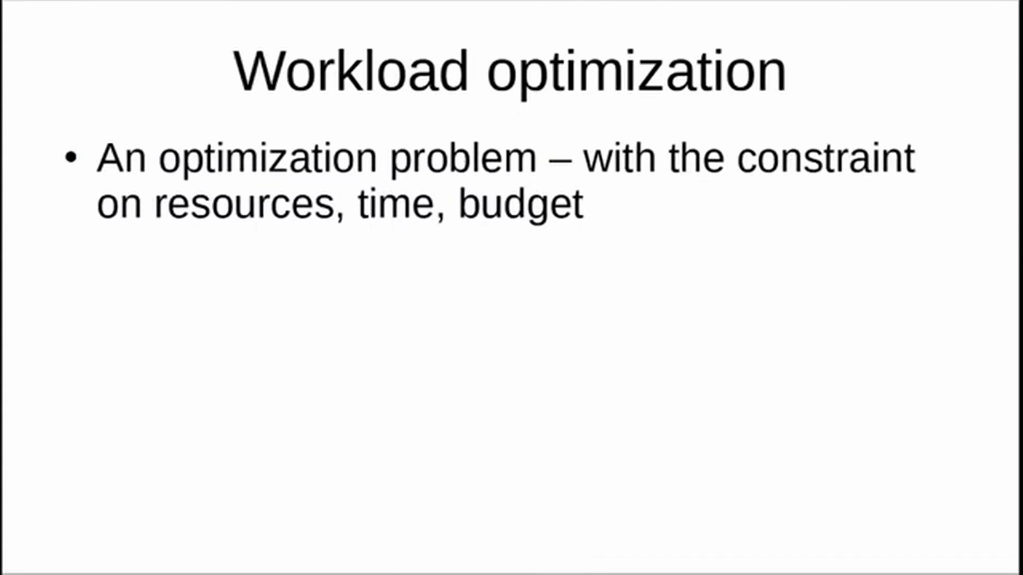
left_click(512, 288)
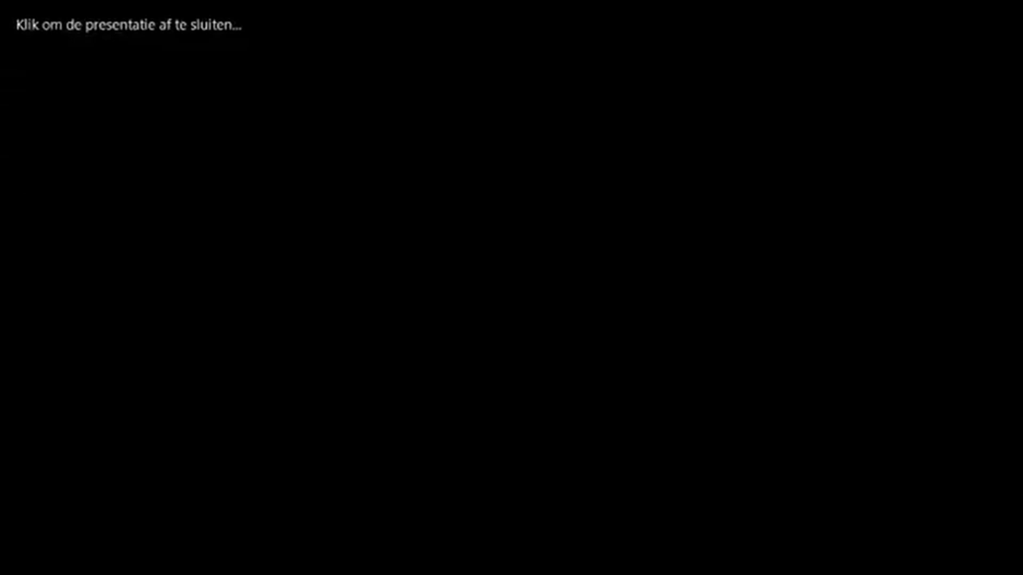